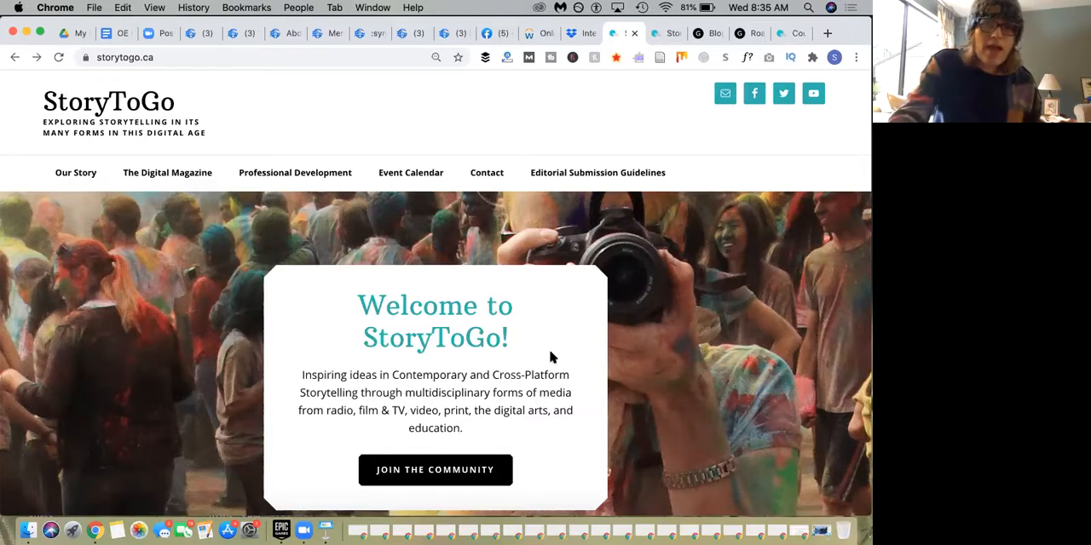
pyautogui.moveTo(850, 24)
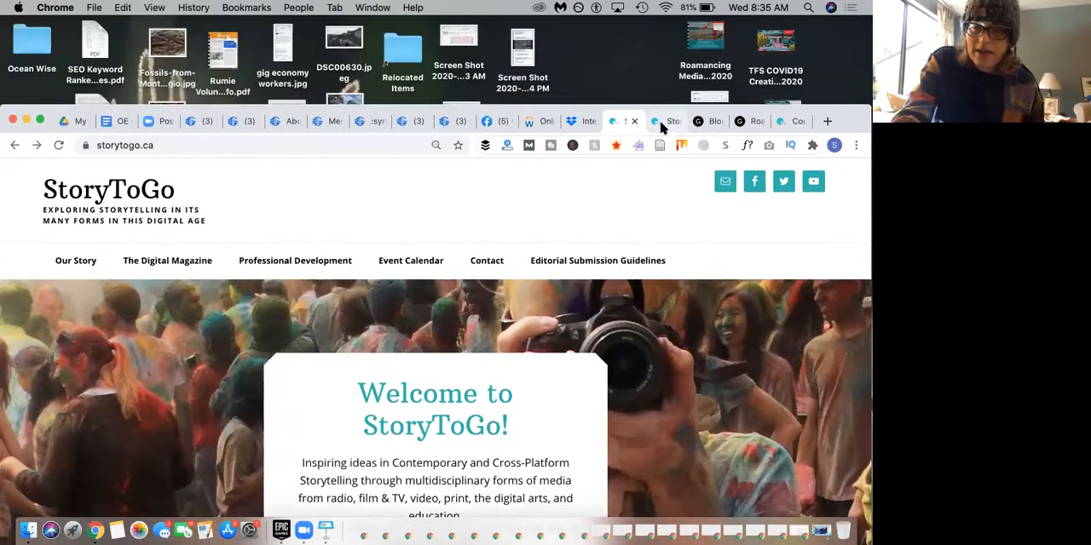
# Switch to the storytogo.ca/classroom tab showing the Provoking Thought headline.
pyautogui.click(652, 121)
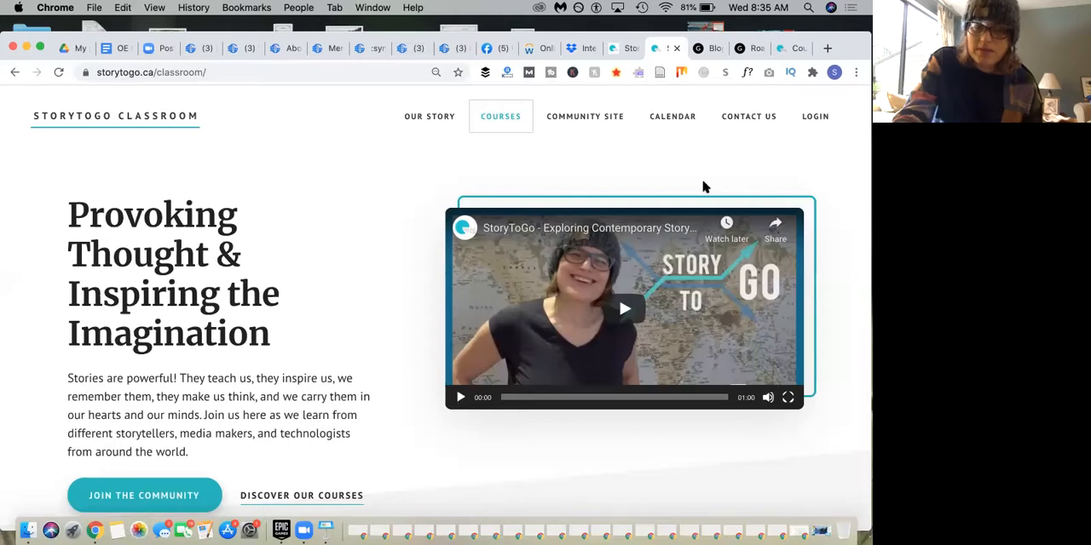
pyautogui.moveTo(665, 212)
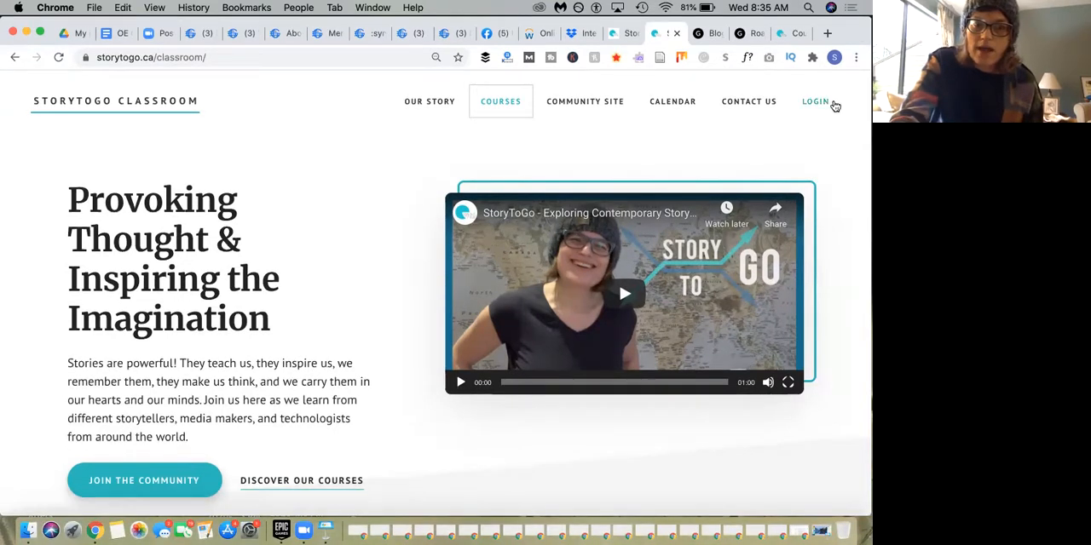
pyautogui.moveTo(837, 149)
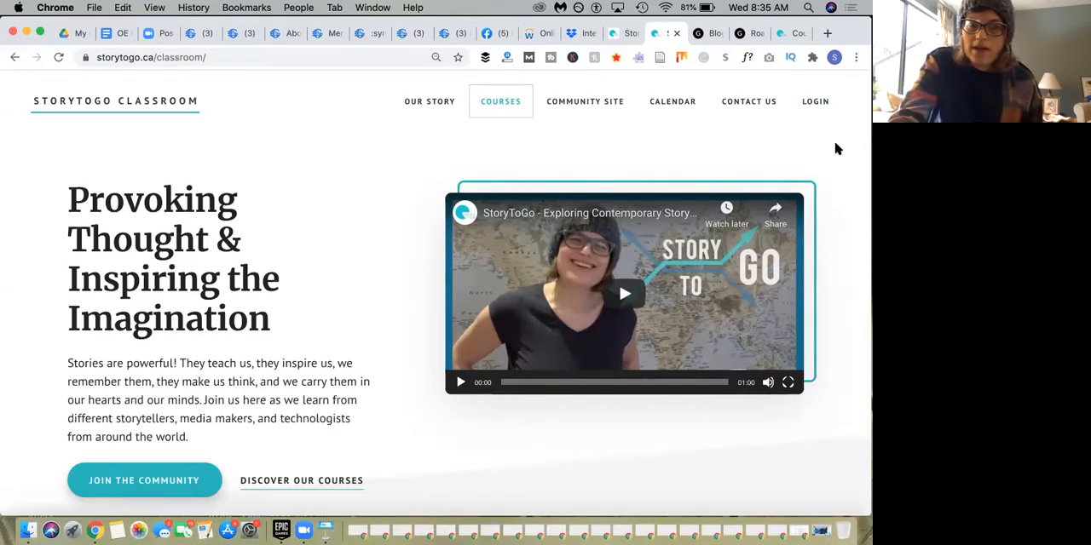
pyautogui.moveTo(841, 280)
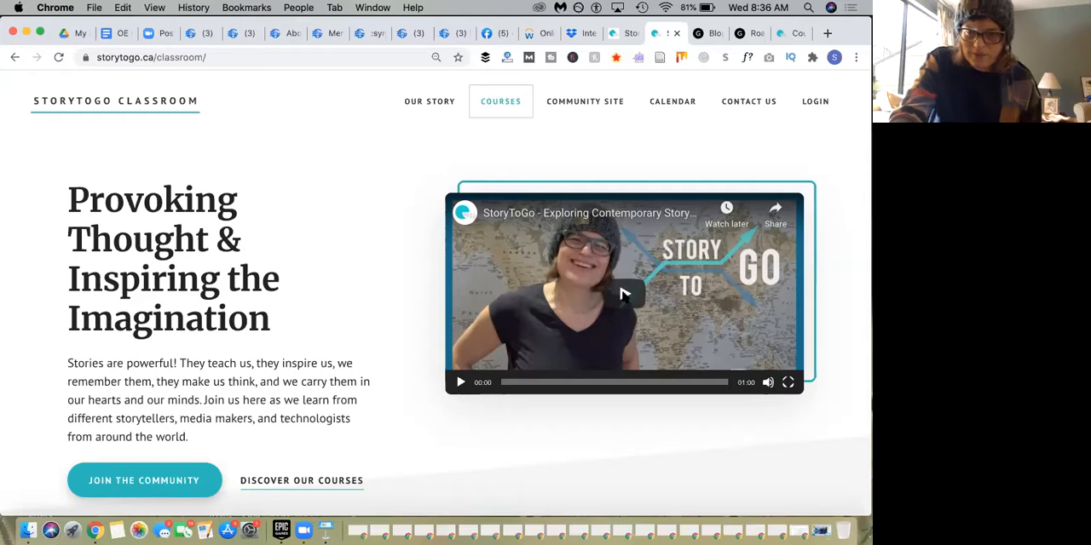
pyautogui.moveTo(624, 294)
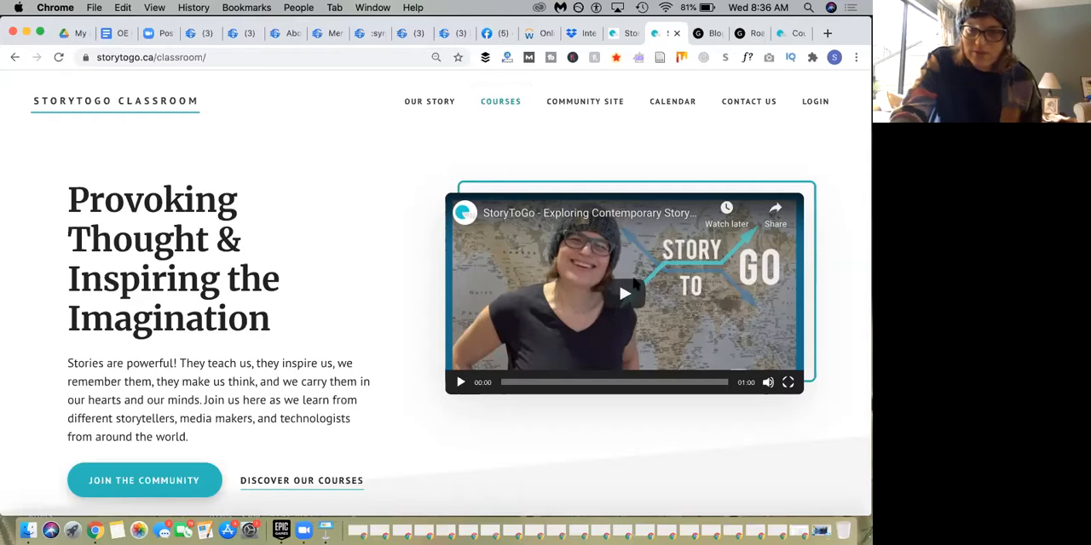
# Play the embedded StoryToGo intro video until YouTube's suggested videos appear.
pyautogui.click(624, 294)
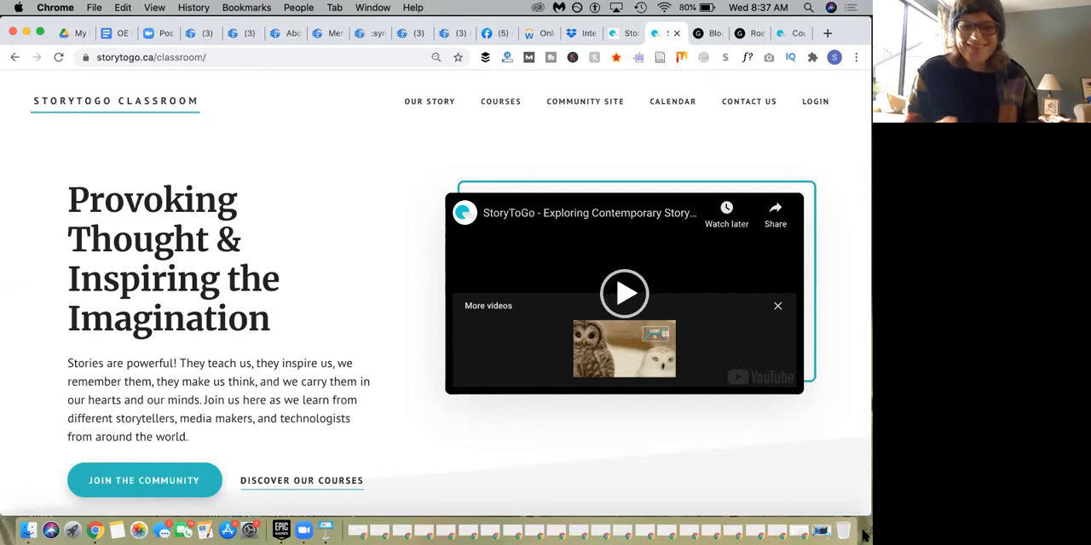
pyautogui.moveTo(863, 352)
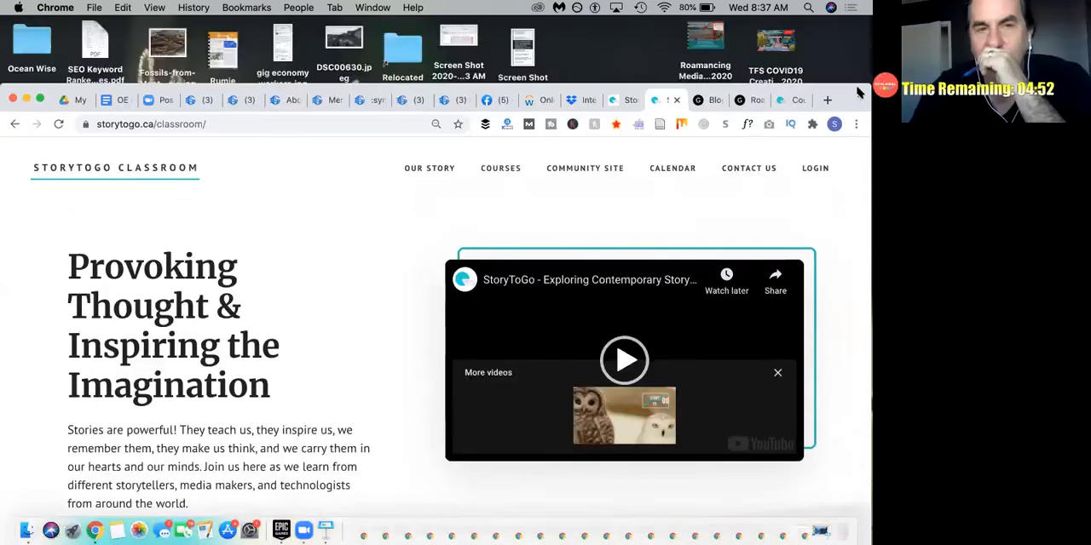
pyautogui.moveTo(714, 100)
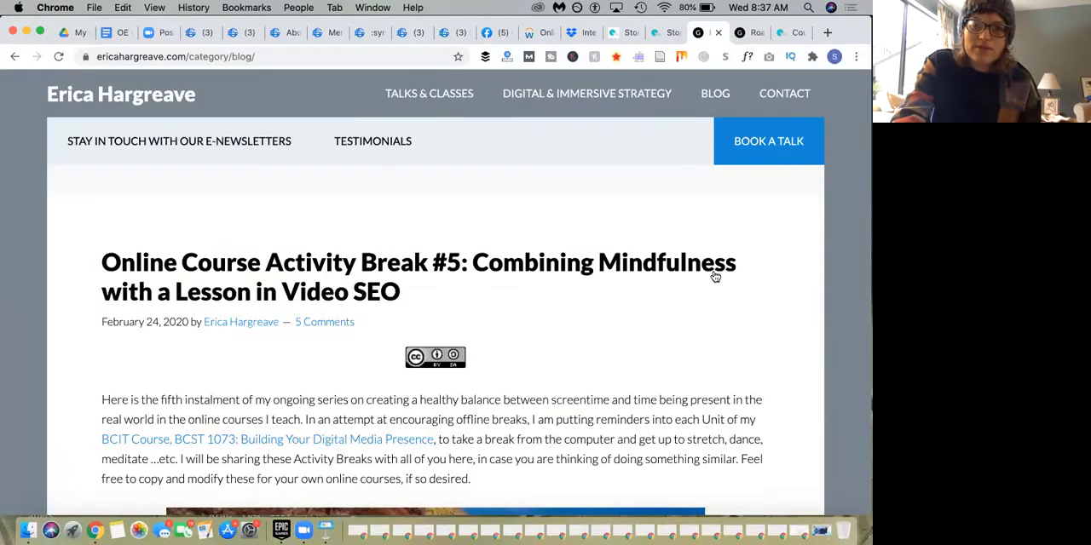
# Scroll down the Roamancing health-and-wellness listing past the yoga travel story post.
pyautogui.scroll(-3)
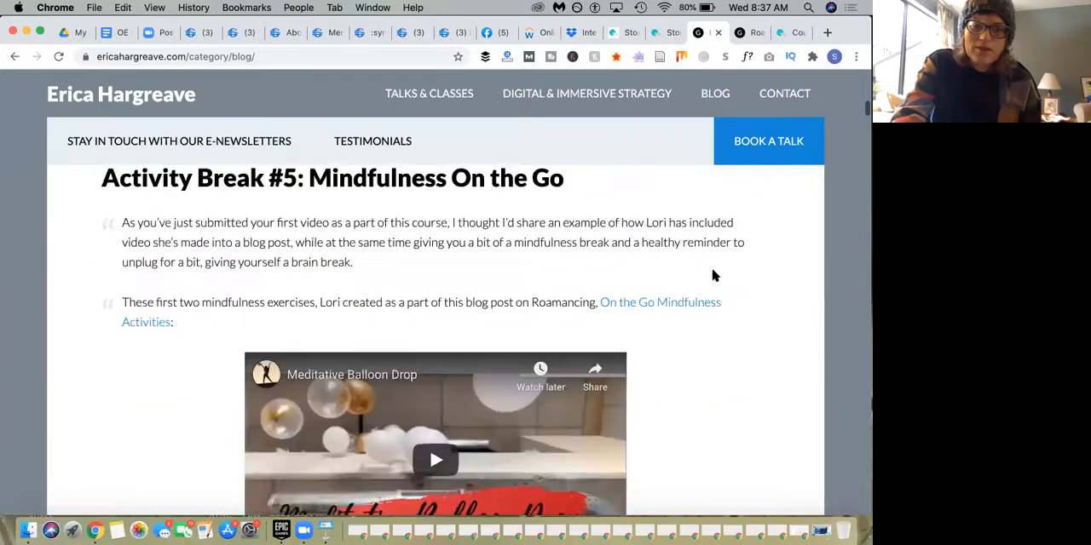
pyautogui.scroll(-3)
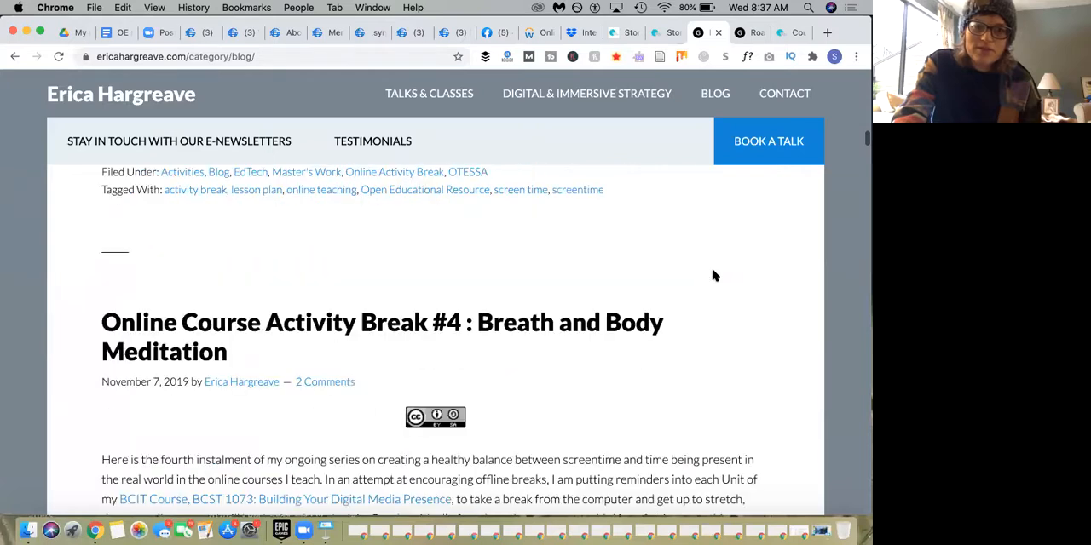
pyautogui.scroll(-3)
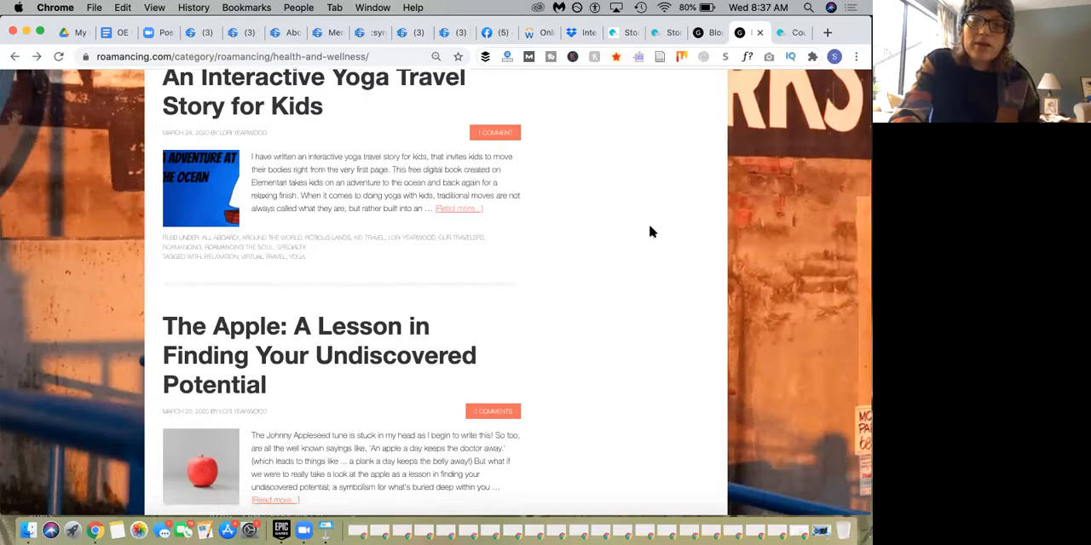
# Scroll to the full Interactive Yoga Travel Story for Kids entry and The Apple post.
pyautogui.scroll(-3)
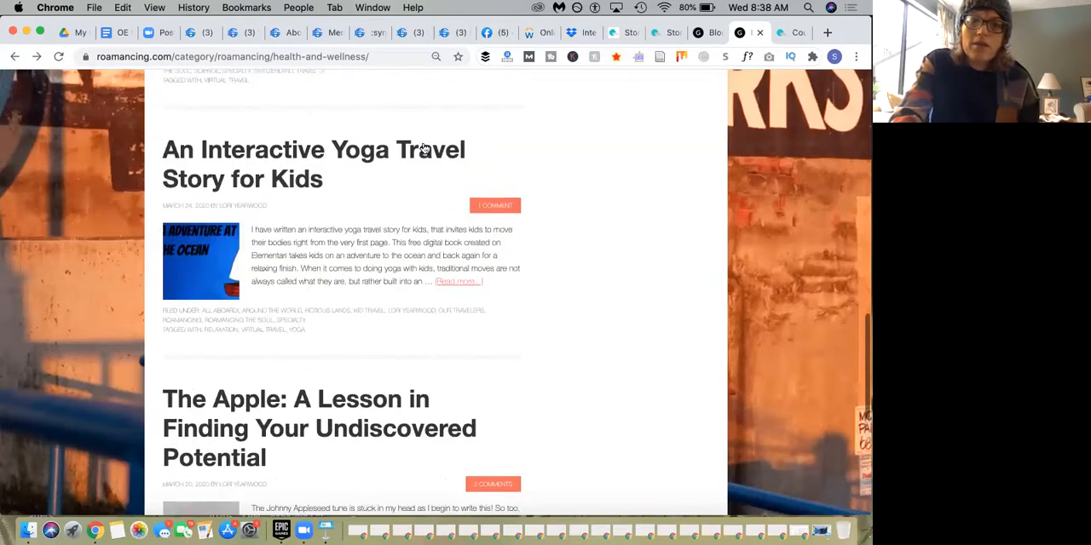
pyautogui.moveTo(339, 201)
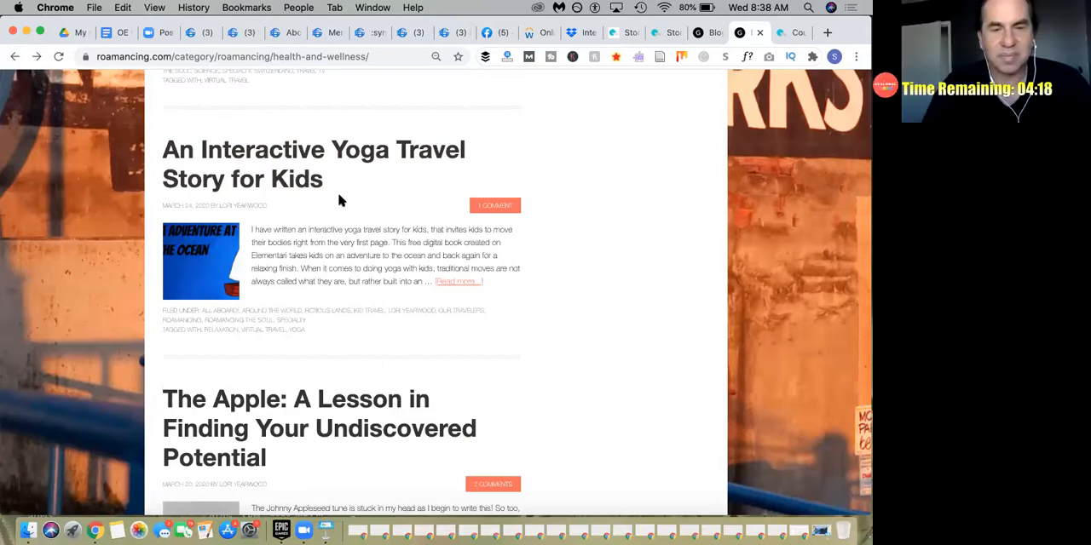
pyautogui.moveTo(360, 202)
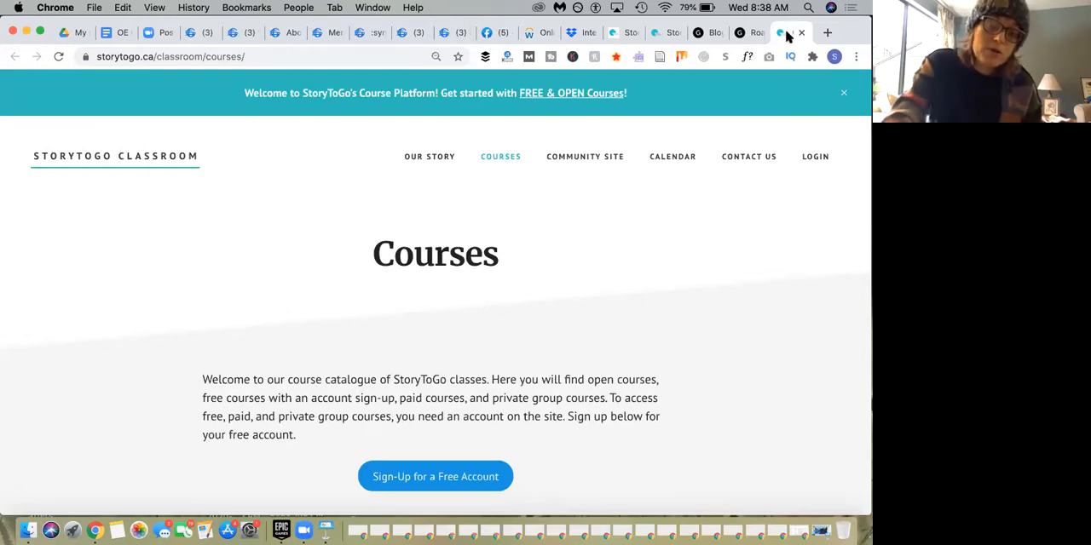
# Scroll through course cards from summer camps and piano lessons to Open Access courses.
pyautogui.scroll(-3)
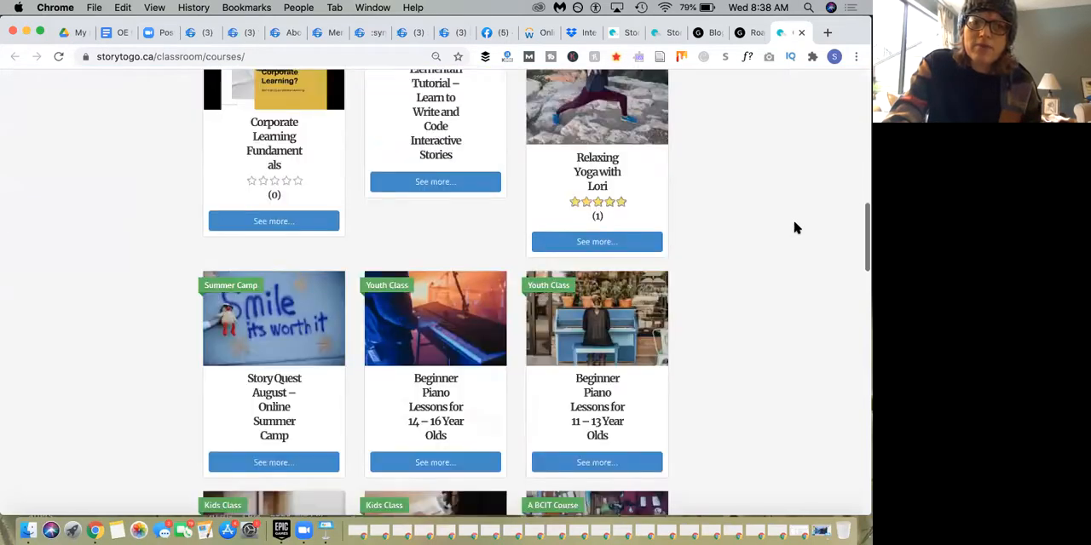
pyautogui.scroll(-3)
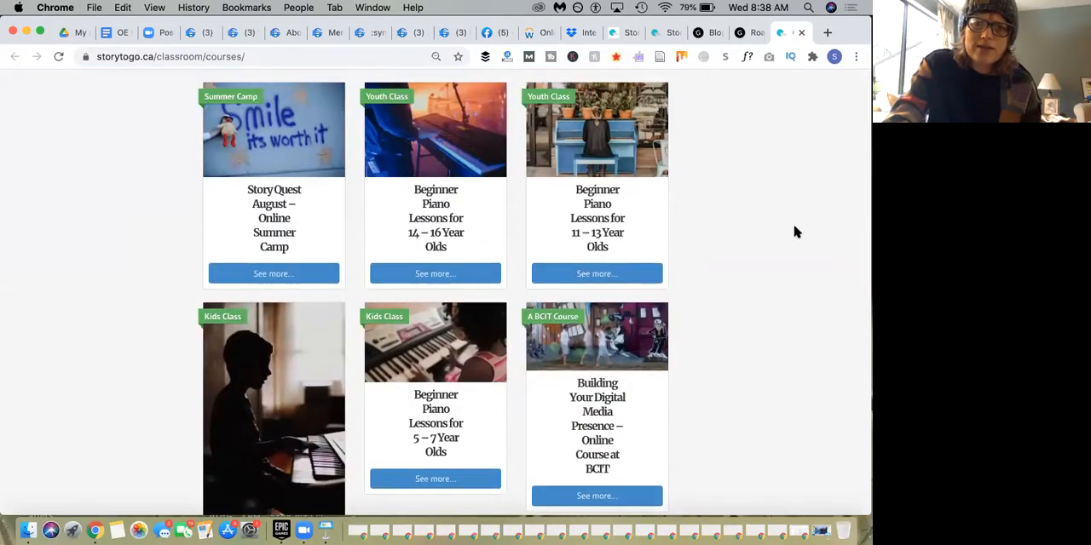
pyautogui.scroll(-3)
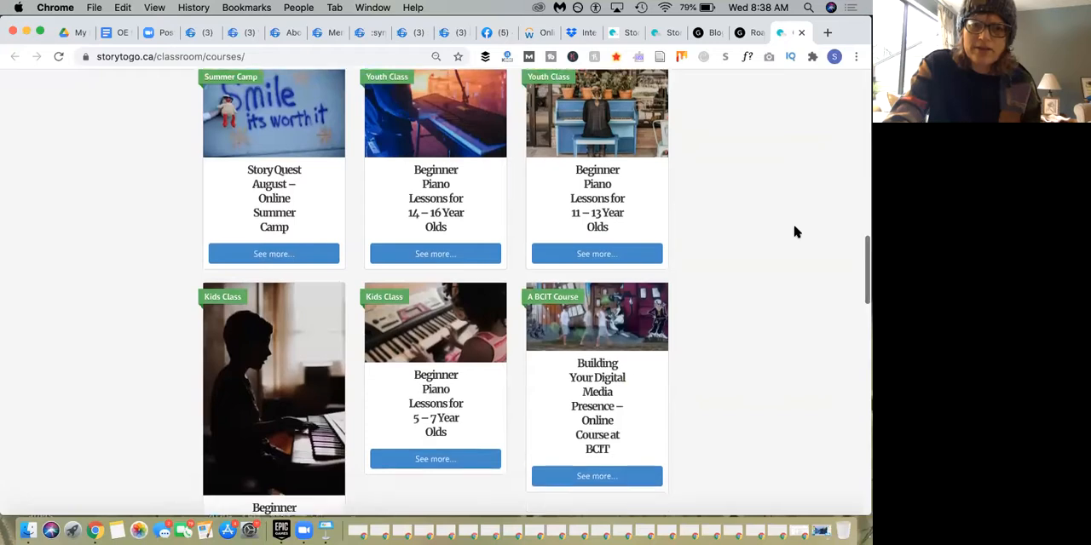
pyautogui.scroll(-3)
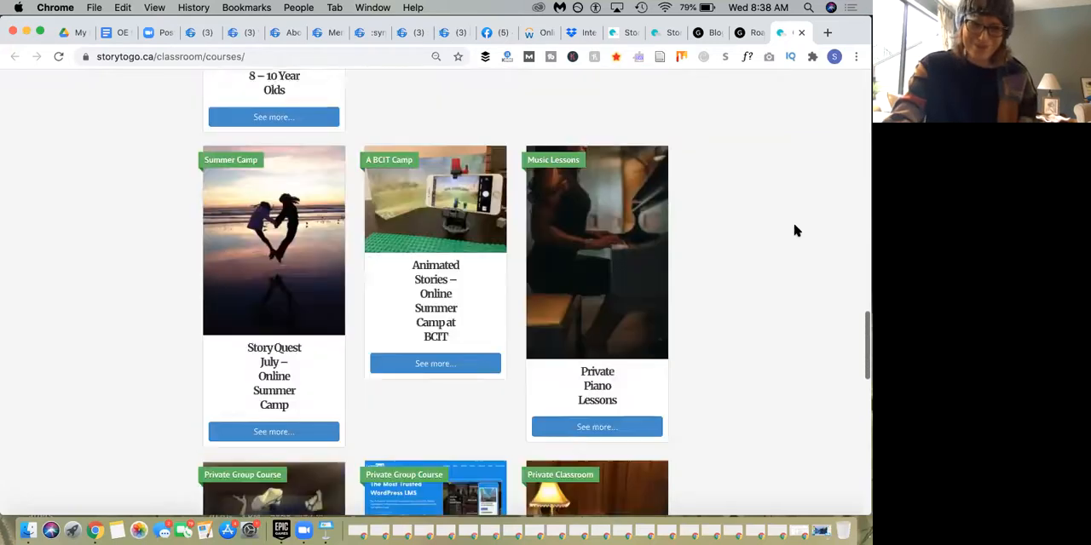
pyautogui.scroll(-3)
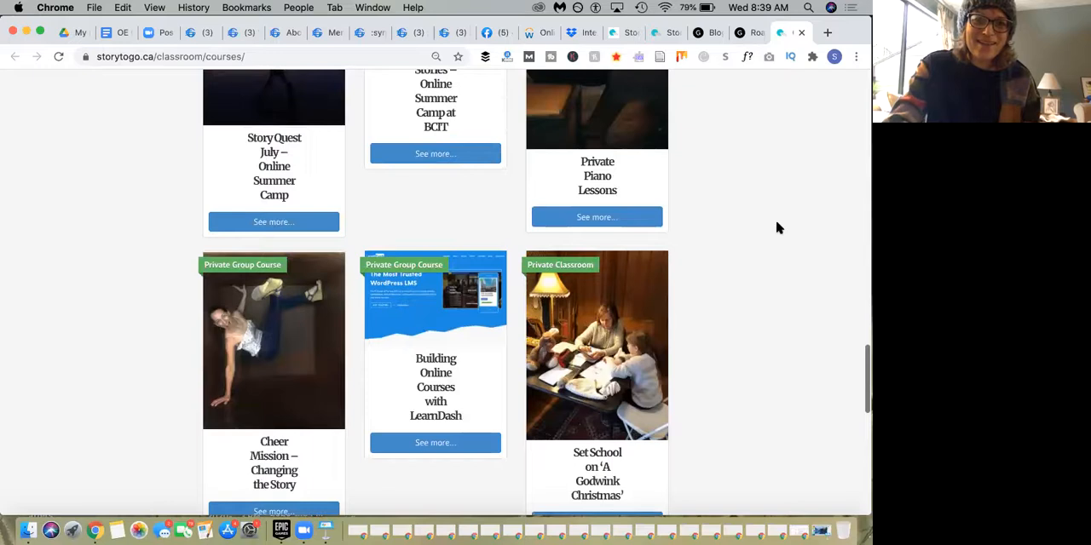
pyautogui.scroll(-3)
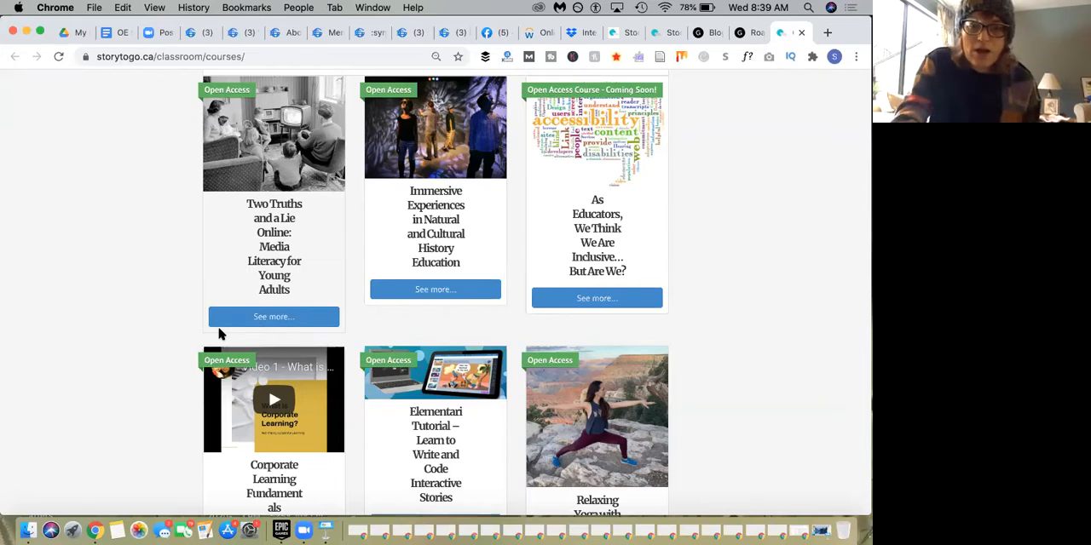
pyautogui.scroll(-3)
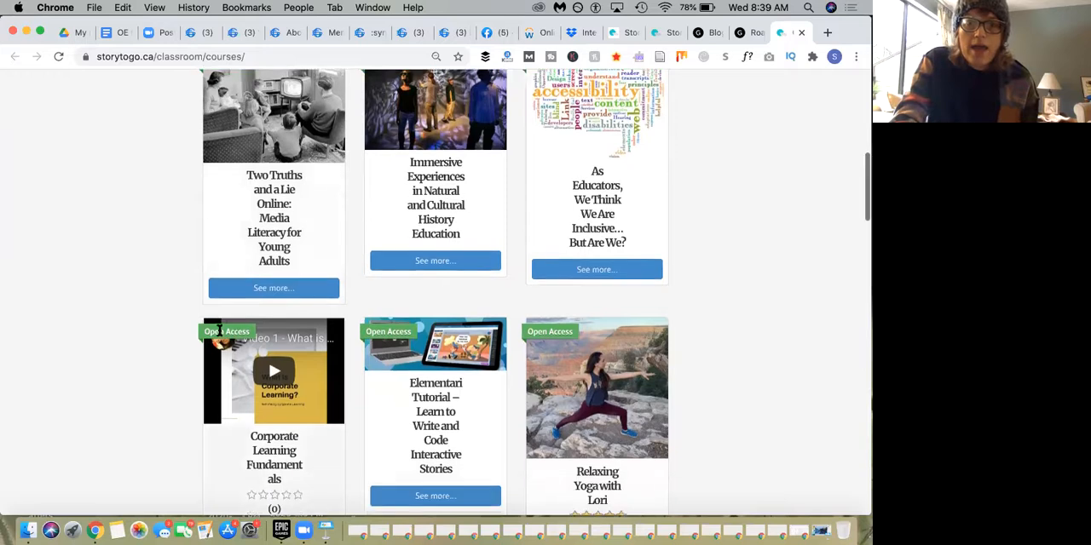
pyautogui.scroll(-3)
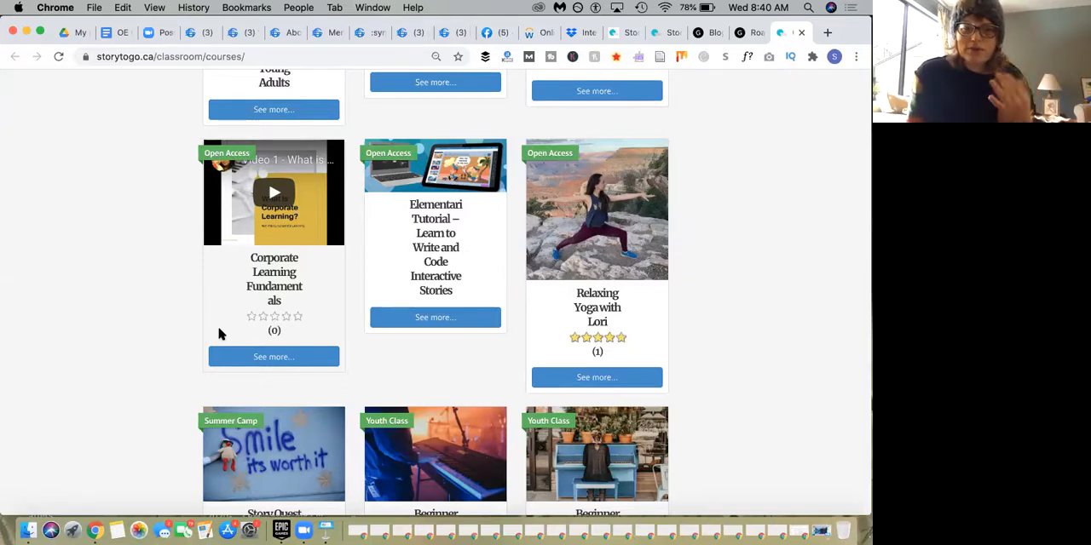
pyautogui.moveTo(626, 215)
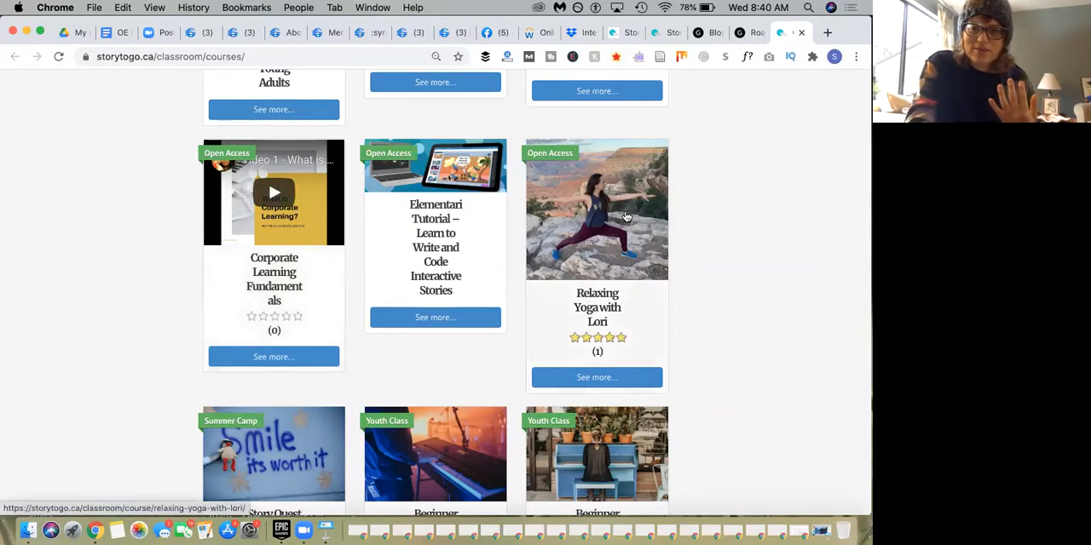
pyautogui.moveTo(669, 202)
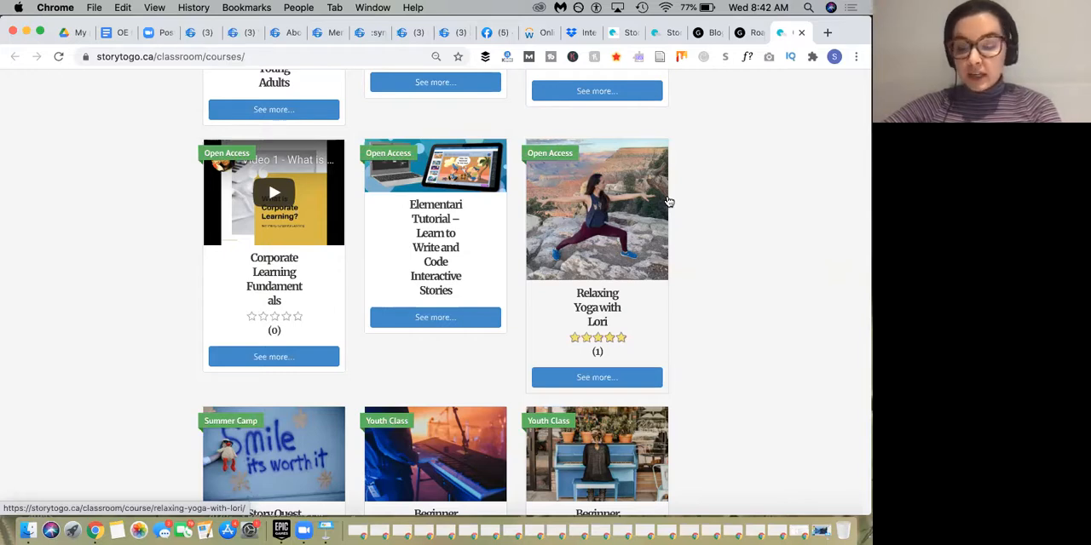
pyautogui.moveTo(654, 90)
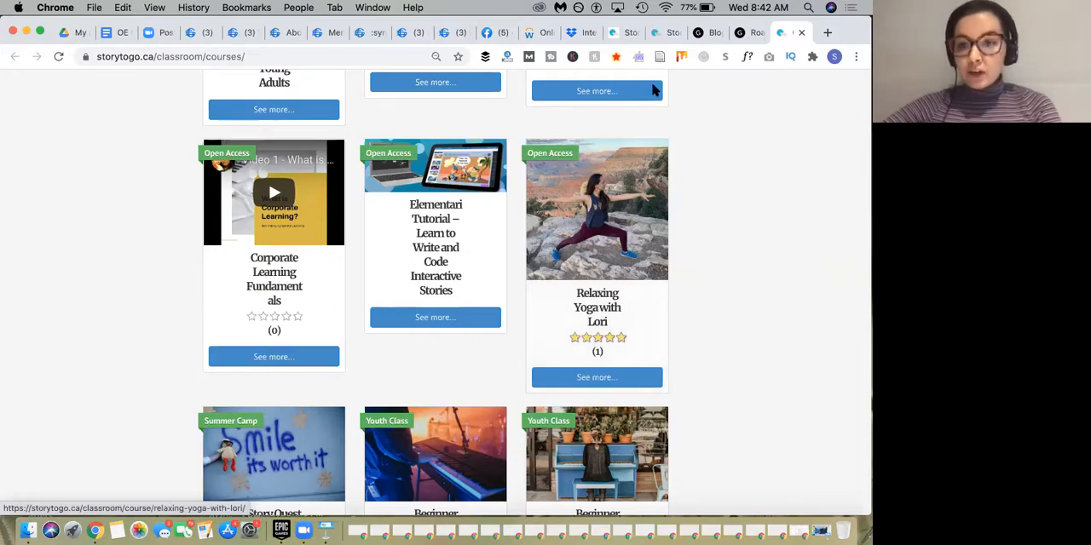
pyautogui.moveTo(530, 58)
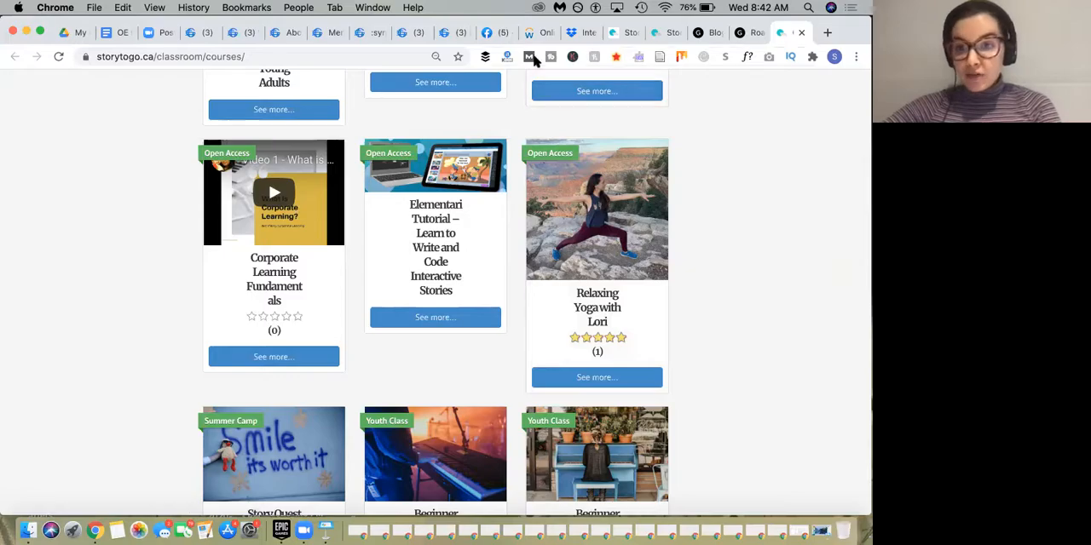